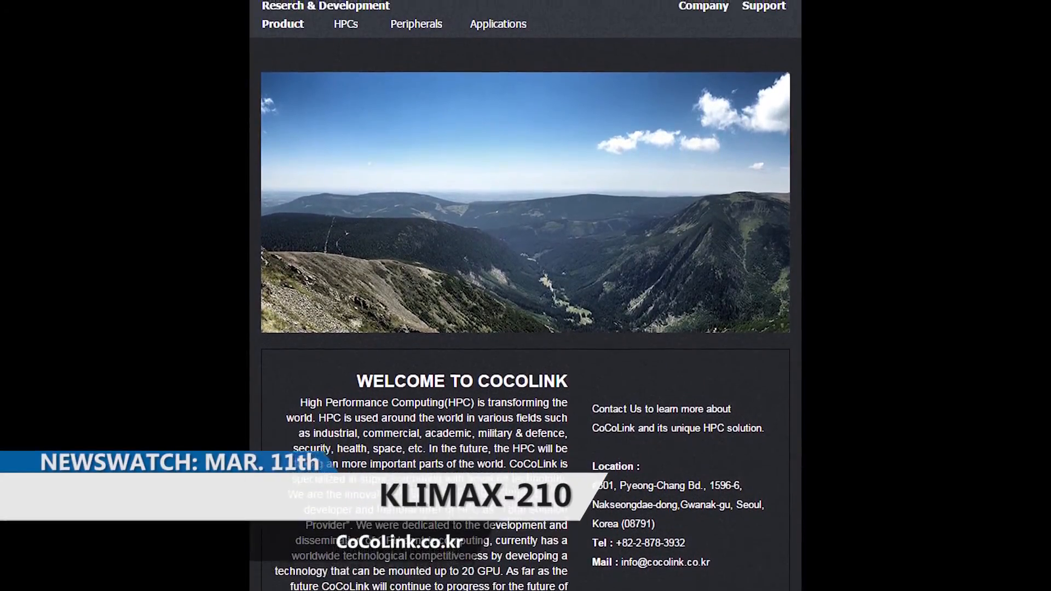
{"action": "scroll", "scroll_direction": "up", "scroll_amount": 3}
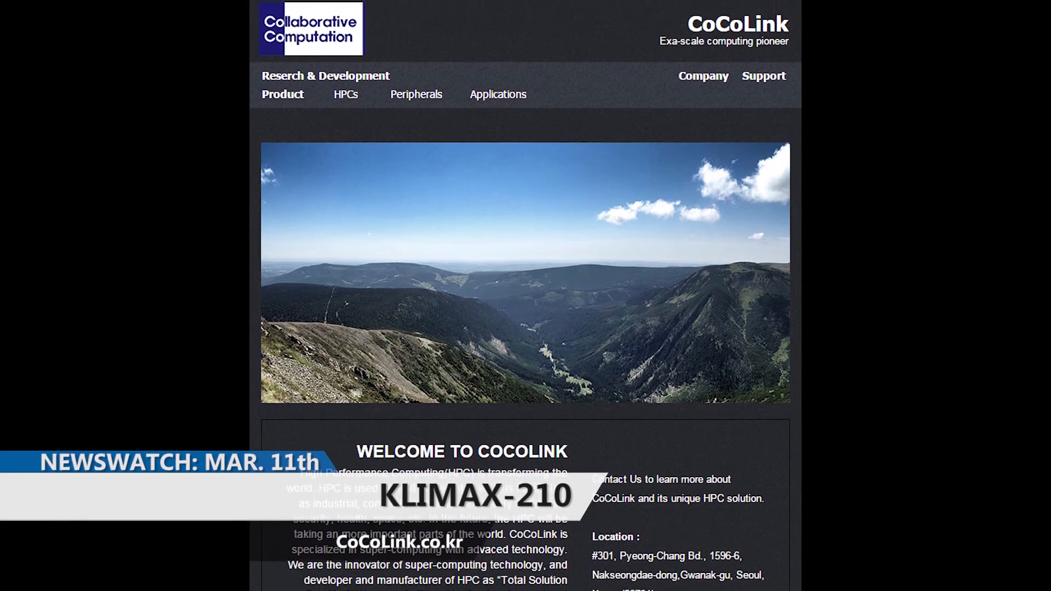